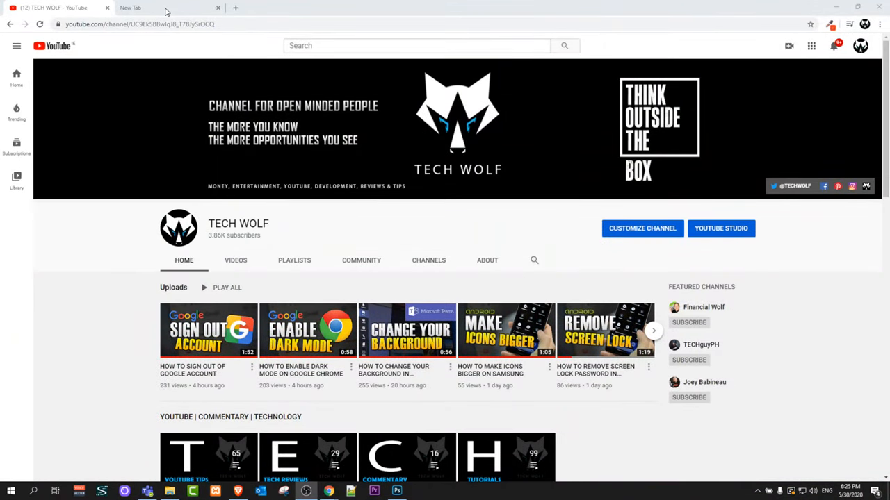
Switch from the YouTube channel tab to the New Tab page.
{"action": "left_click", "coordinate": [130, 9]}
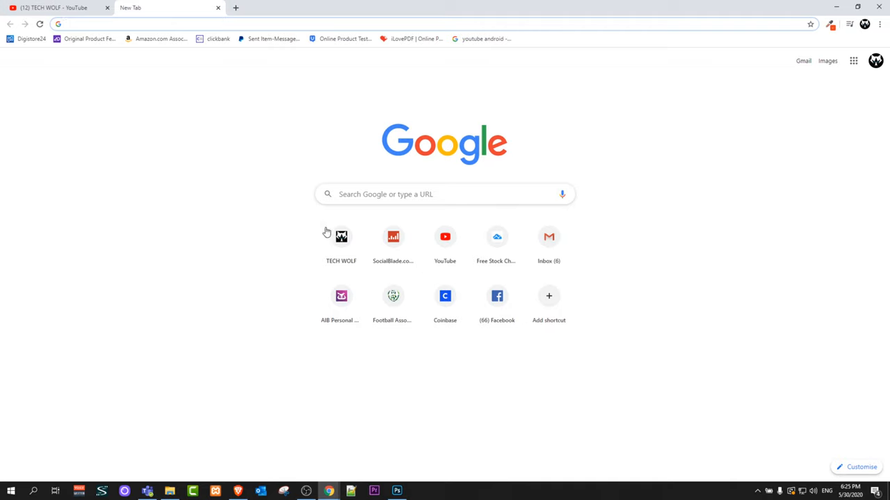
{"action": "mouse_move", "coordinate": [303, 274]}
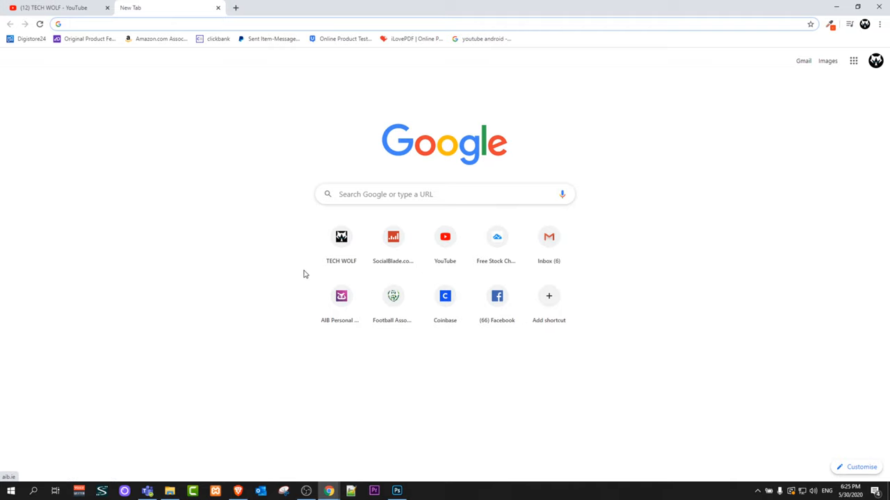
{"action": "mouse_move", "coordinate": [548, 261]}
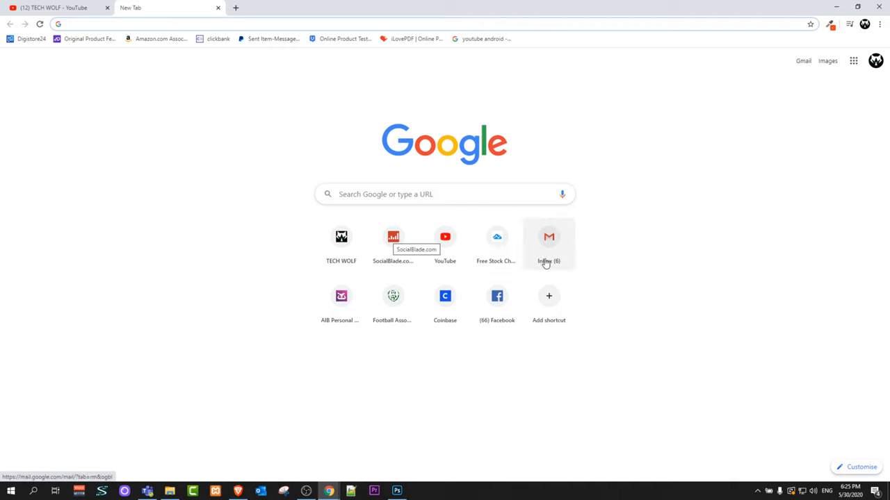
{"action": "mouse_move", "coordinate": [744, 406]}
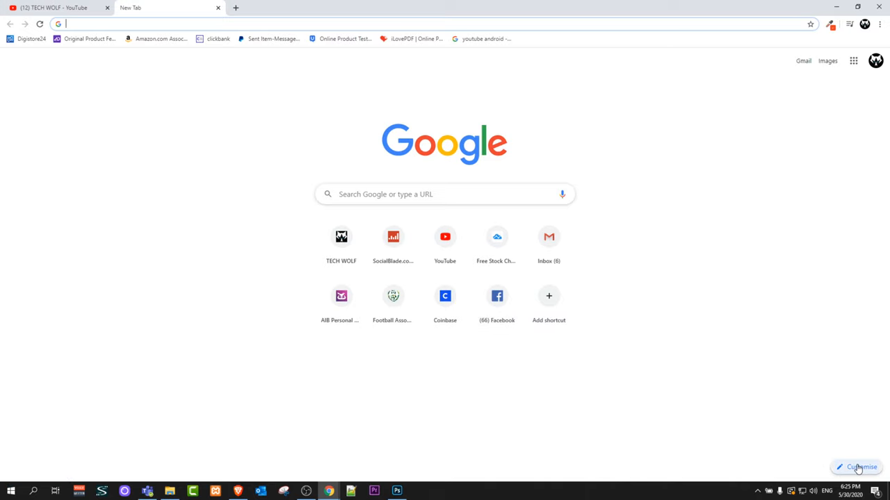
Bring up the Customise this page panel from the New Tab page.
{"action": "left_click", "coordinate": [858, 467]}
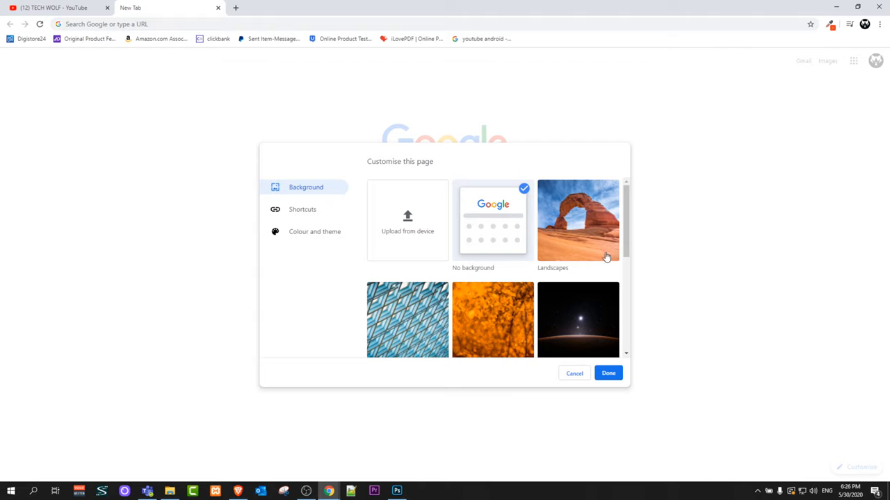
{"action": "mouse_move", "coordinate": [303, 209]}
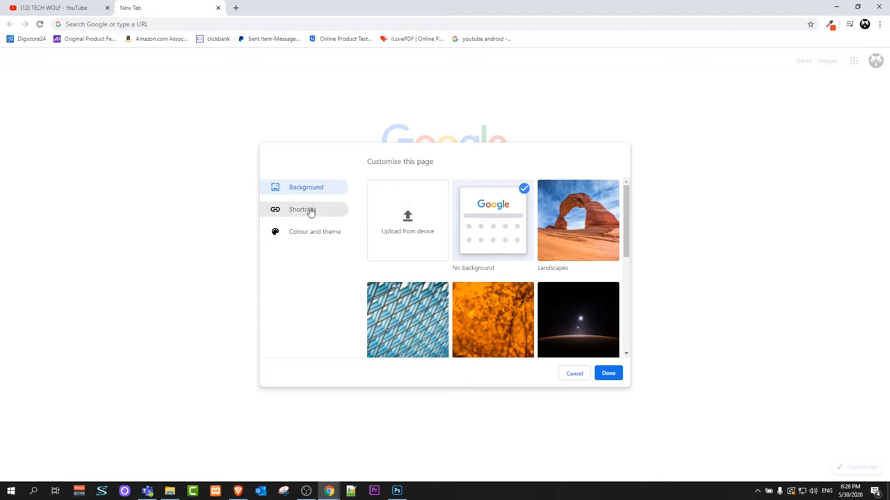
In Shortcuts, keep My shortcuts and turn on Hide shortcuts.
{"action": "left_click", "coordinate": [303, 208]}
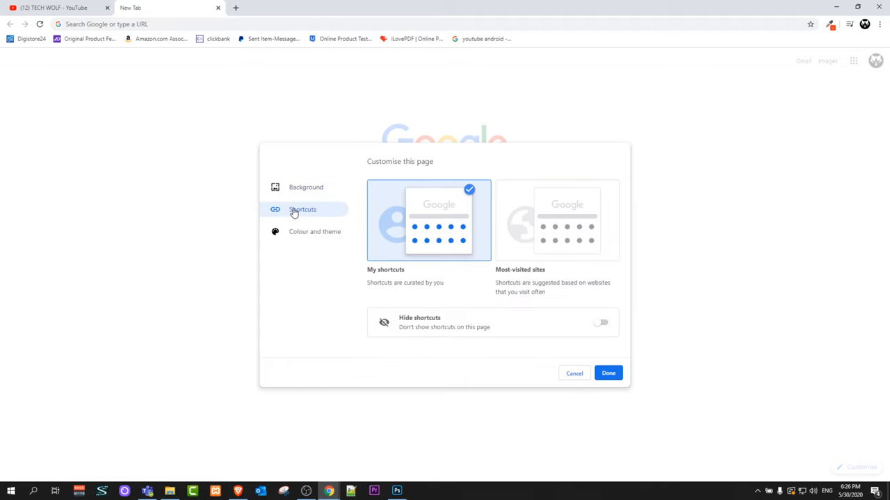
{"action": "mouse_move", "coordinate": [378, 279]}
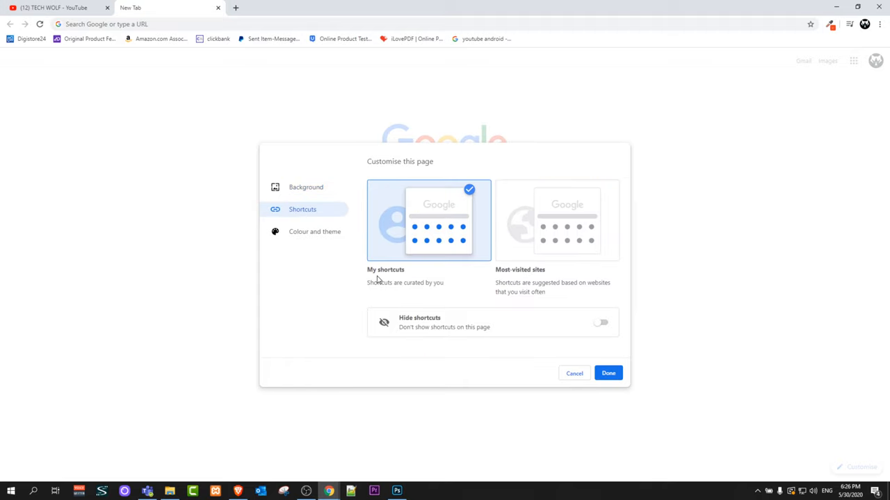
{"action": "mouse_move", "coordinate": [412, 288]}
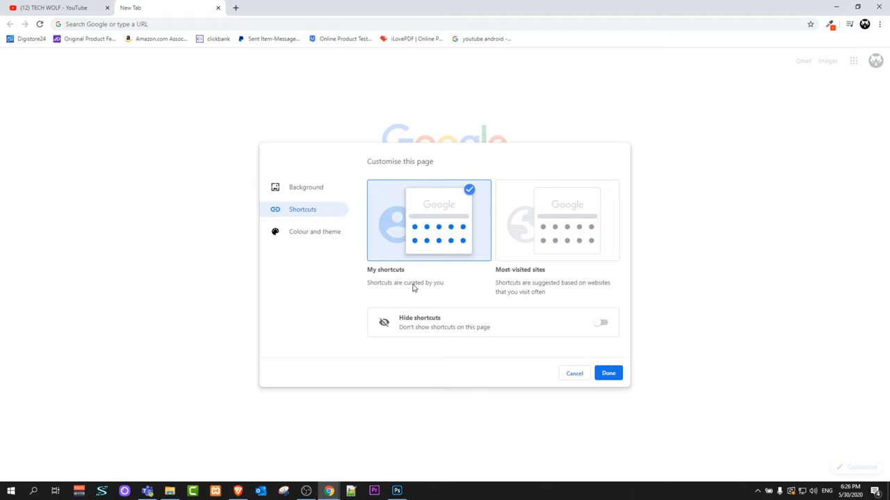
{"action": "mouse_move", "coordinate": [551, 230]}
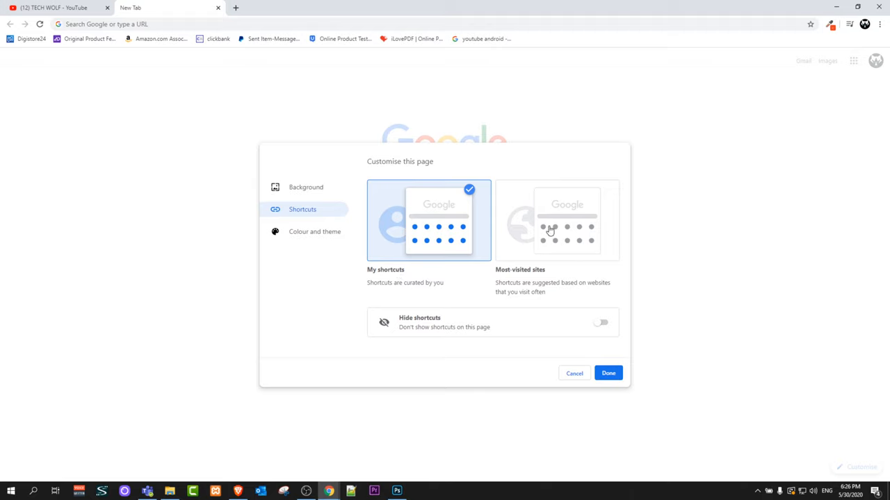
{"action": "left_click", "coordinate": [556, 220]}
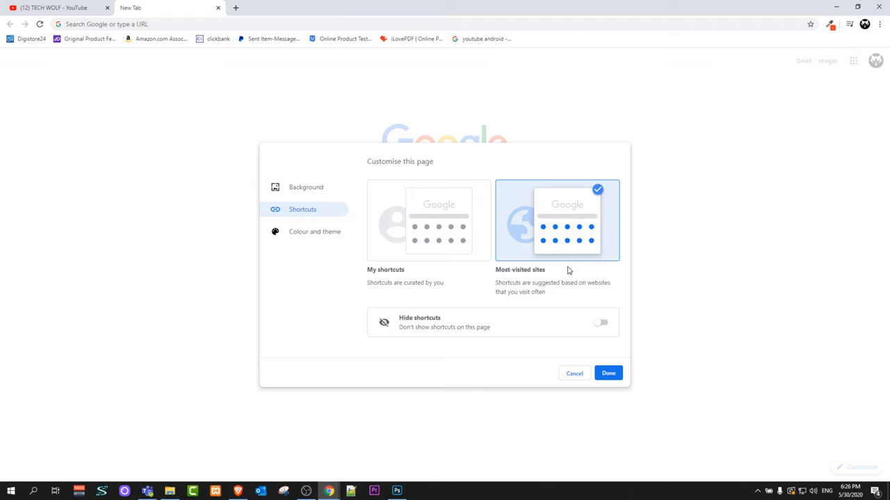
{"action": "left_click", "coordinate": [428, 219]}
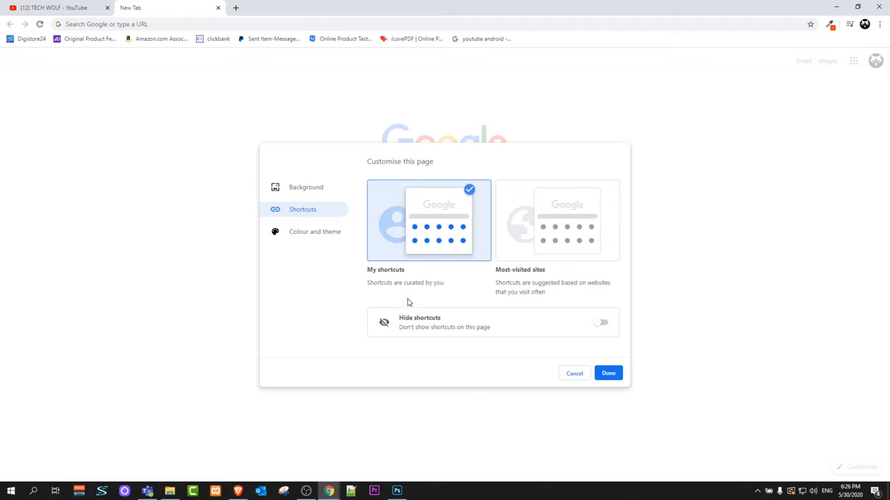
{"action": "mouse_move", "coordinate": [431, 331]}
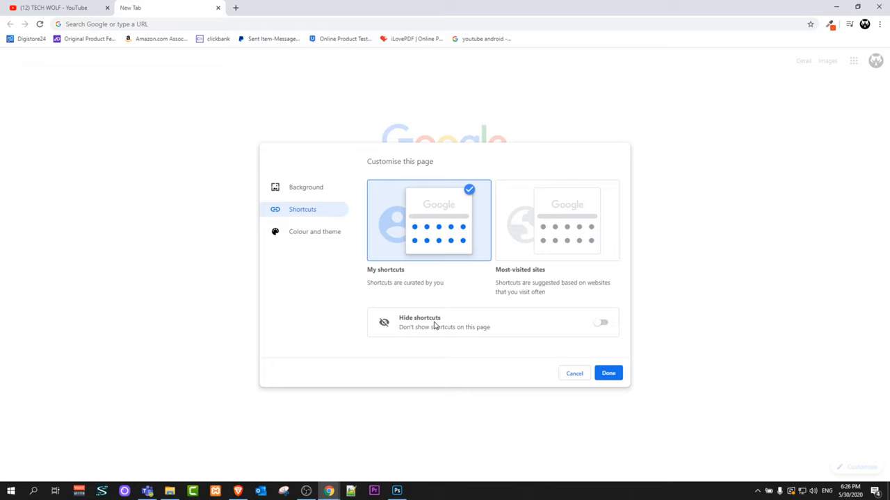
{"action": "left_click", "coordinate": [601, 323]}
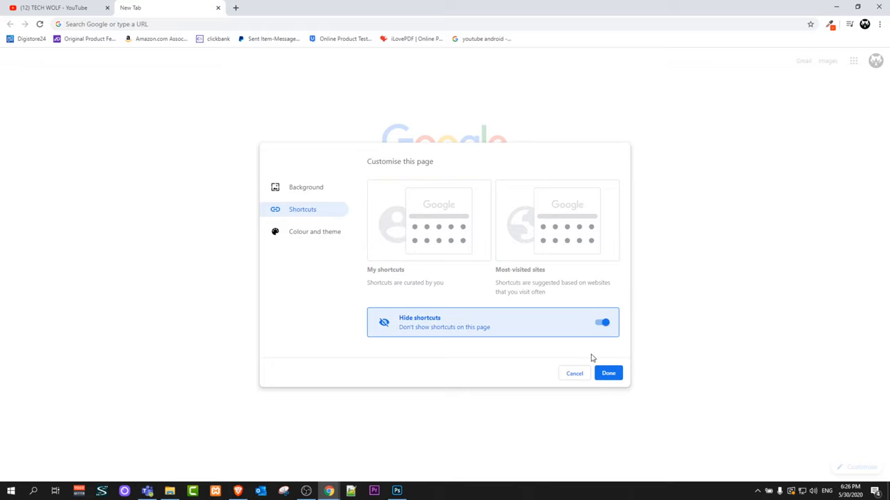
Confirm with Done so the New Tab page shows only the logo and search box.
{"action": "left_click", "coordinate": [609, 372]}
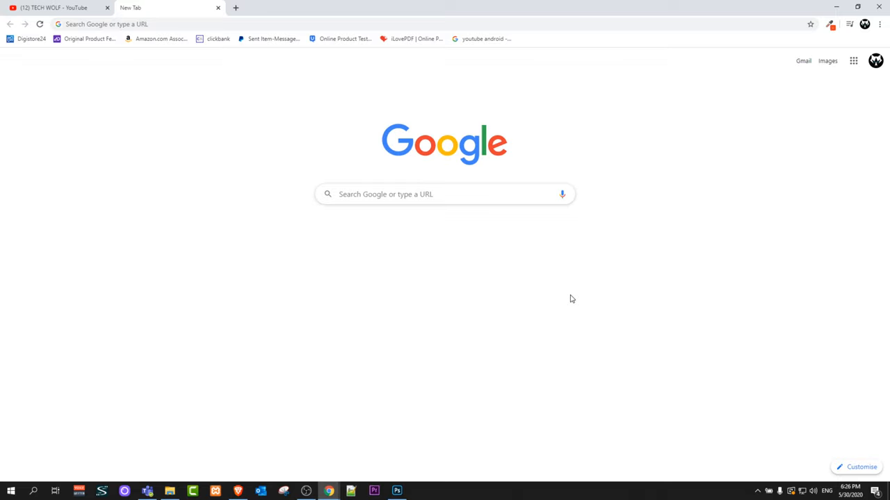
{"action": "mouse_move", "coordinate": [253, 257]}
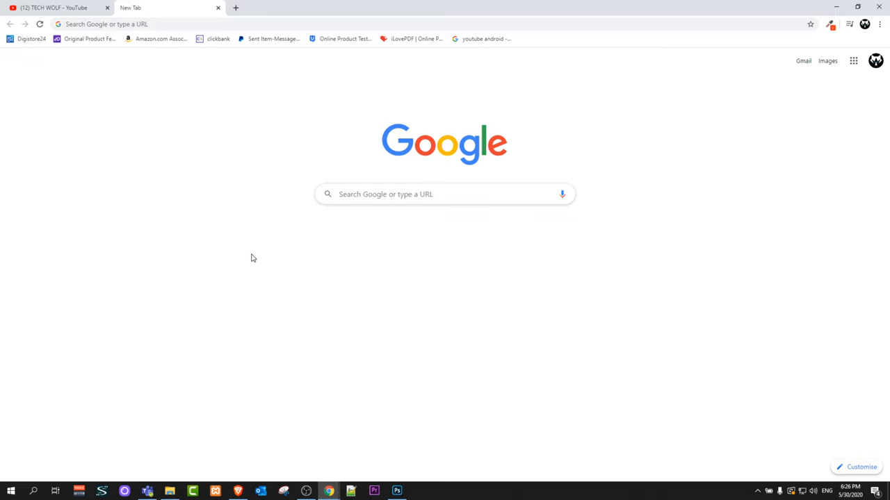
{"action": "mouse_move", "coordinate": [60, 346]}
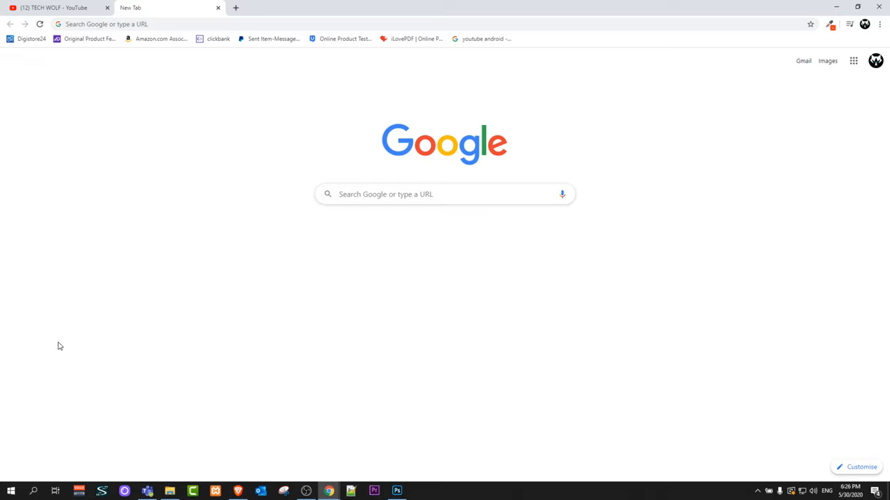